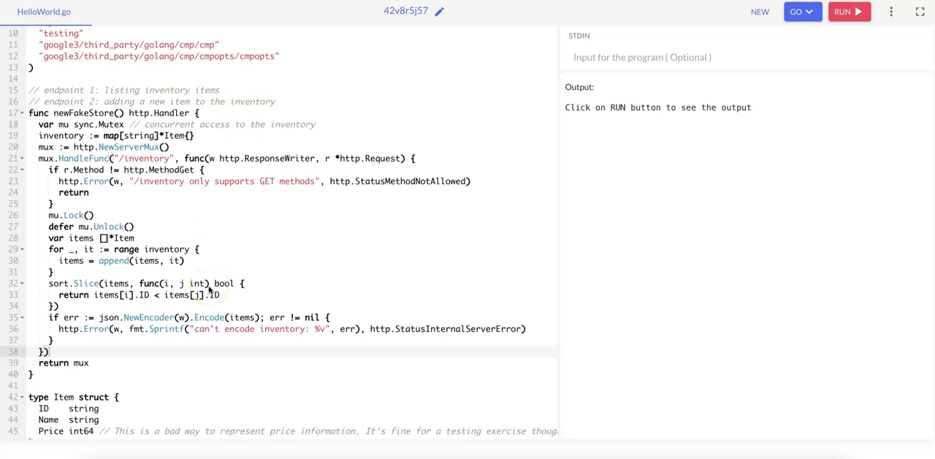
pyautogui.moveTo(191, 295)
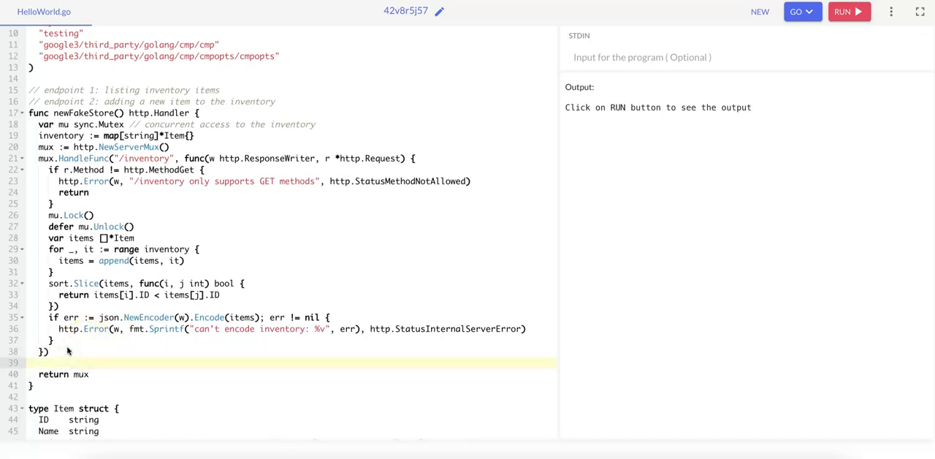
# Register a mux.Handle route for the /inventory/add_item path
pyautogui.write('mux.')
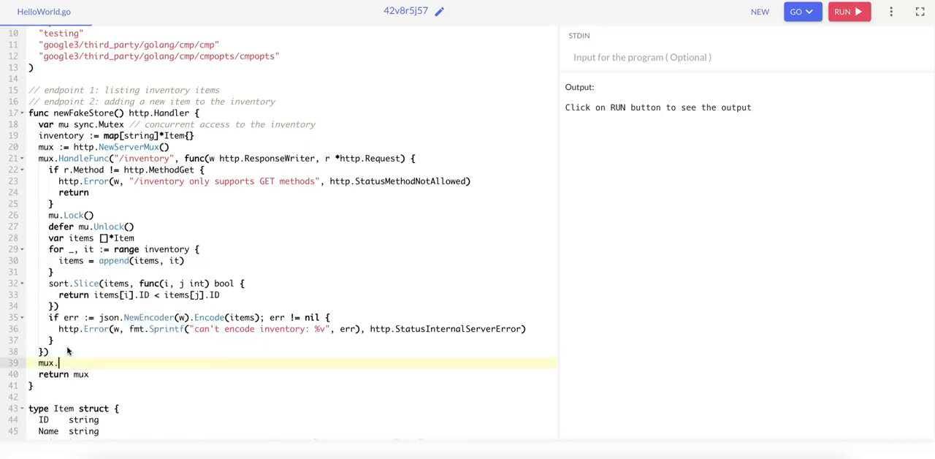
pyautogui.write('Handle')
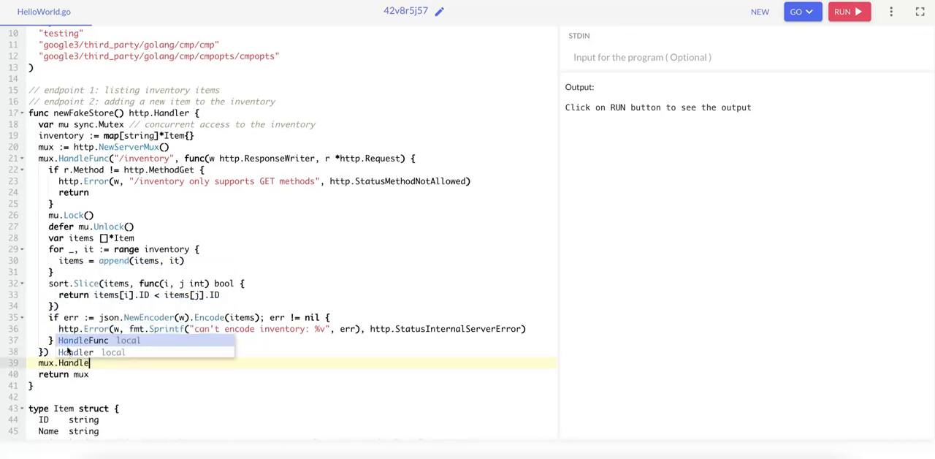
pyautogui.press('Tab')
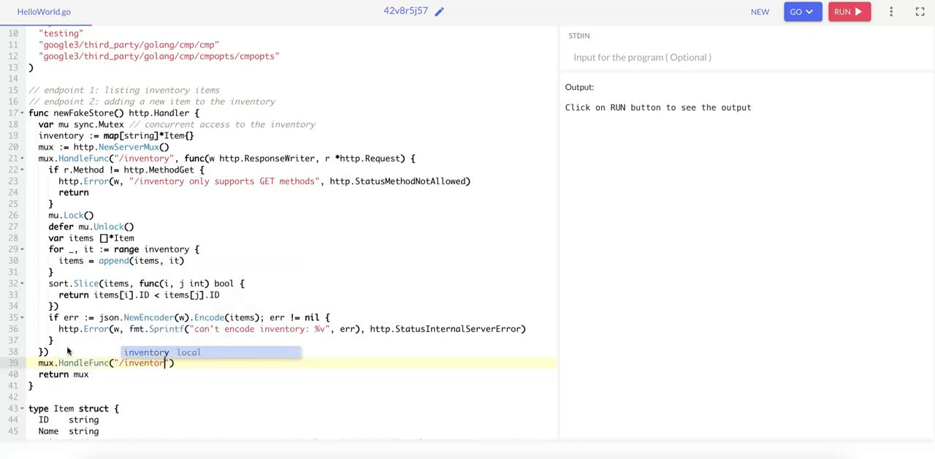
pyautogui.write('/add_item')
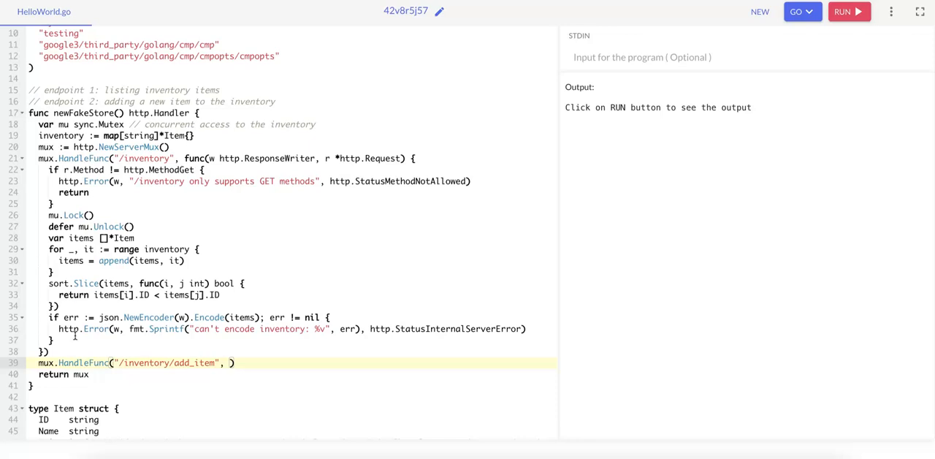
# Start the handler function taking w http.ResponseWriter and r *http.Request
pyautogui.click(71, 136)
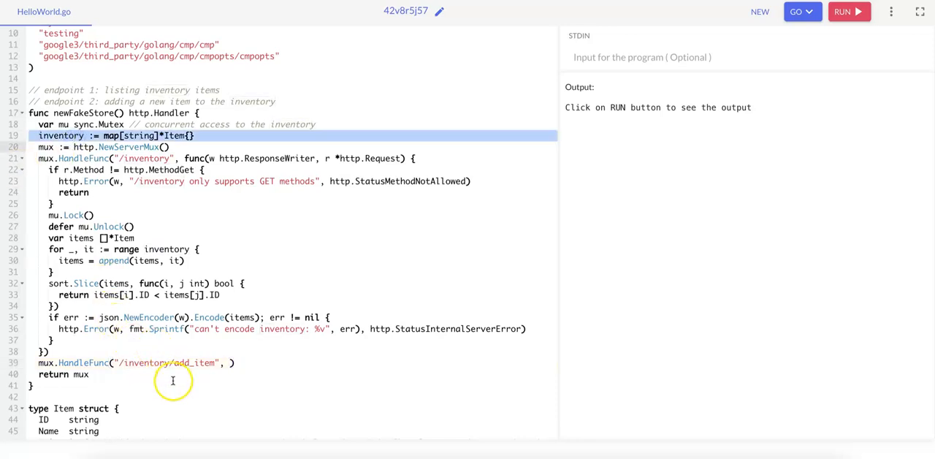
pyautogui.scroll(-3)
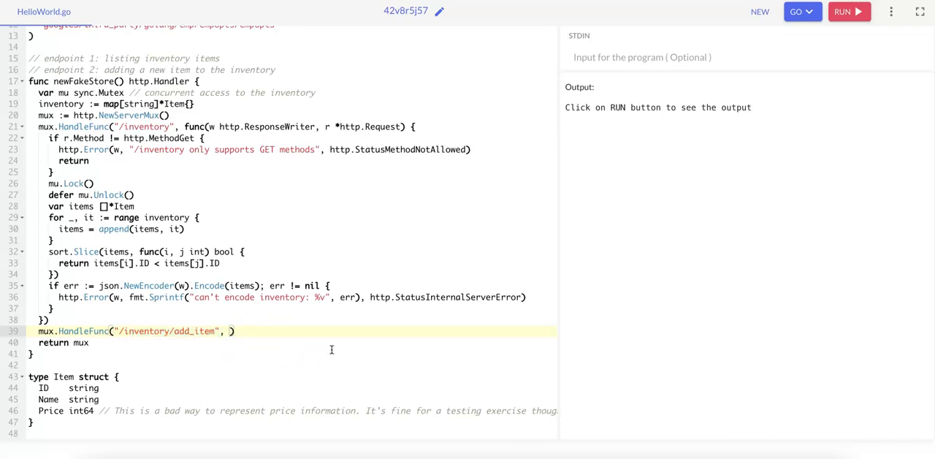
pyautogui.write('func')
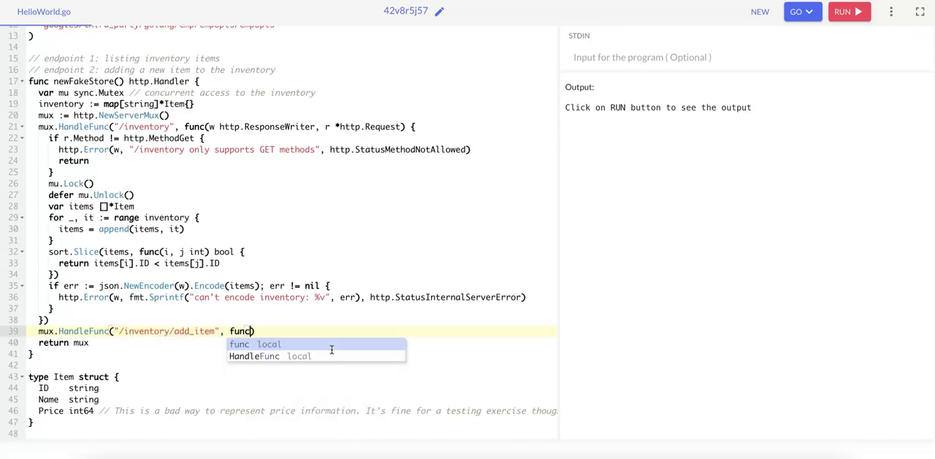
pyautogui.write('(w http.')
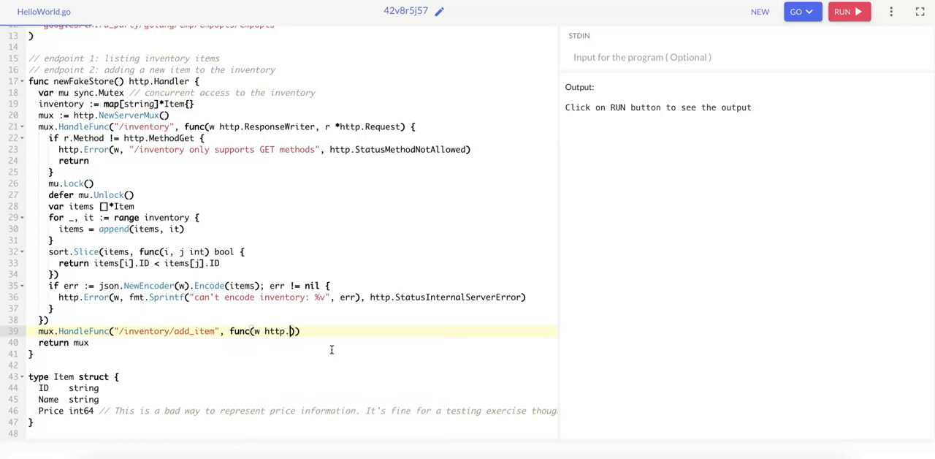
pyautogui.write('ResponseWriter,')
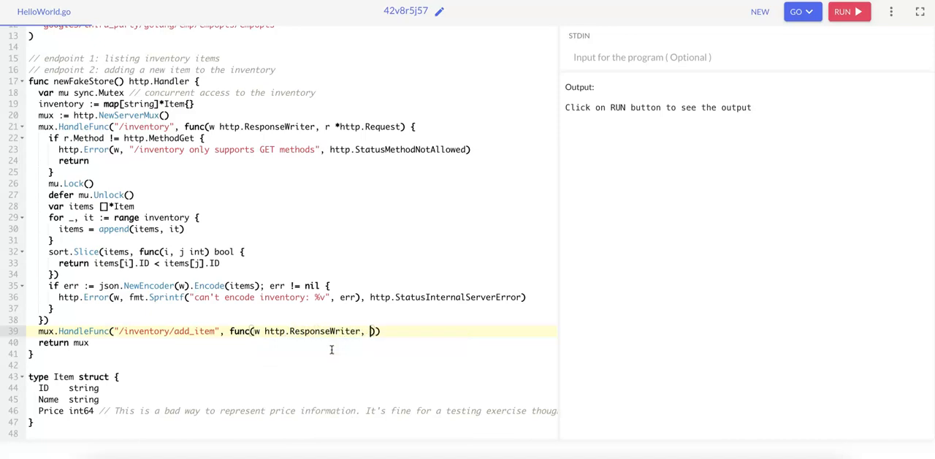
pyautogui.write('r *http.Request')
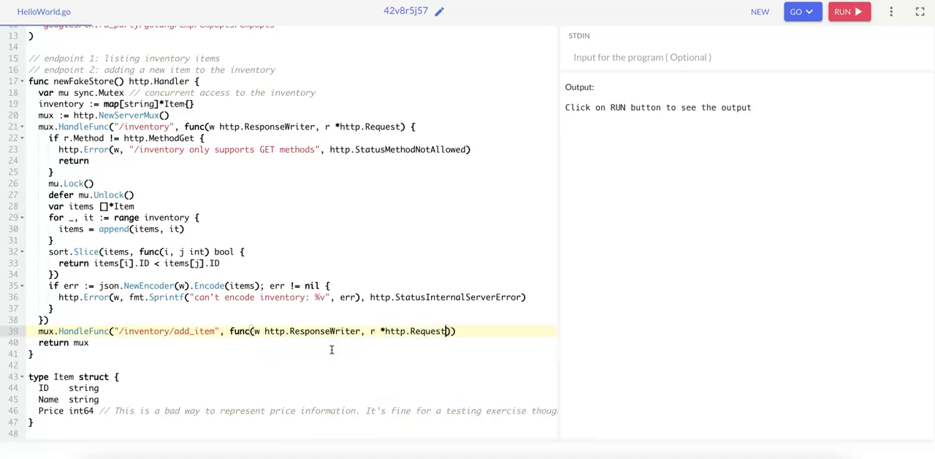
pyautogui.write('{')
pyautogui.write('// verify the HTTP method (POST')
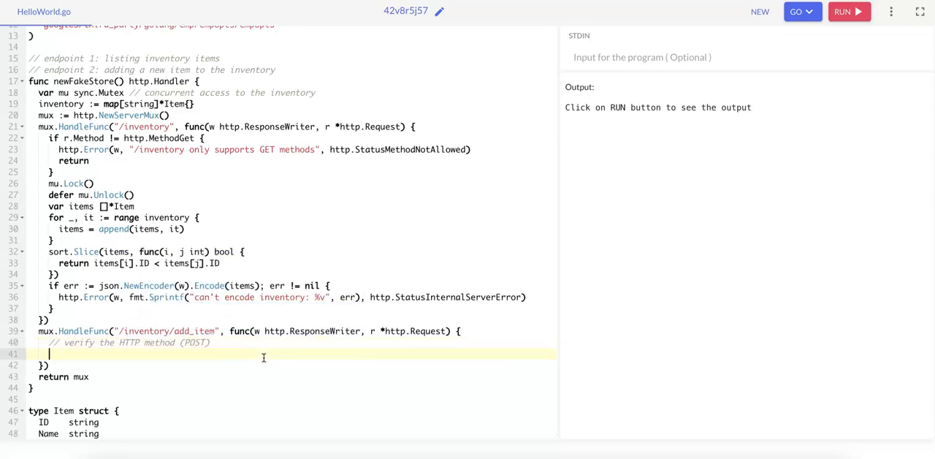
# Add a request-method check that returns an http.Error saying /inventory/add_item supports only a specific method
pyautogui.write('if r.Method !=')
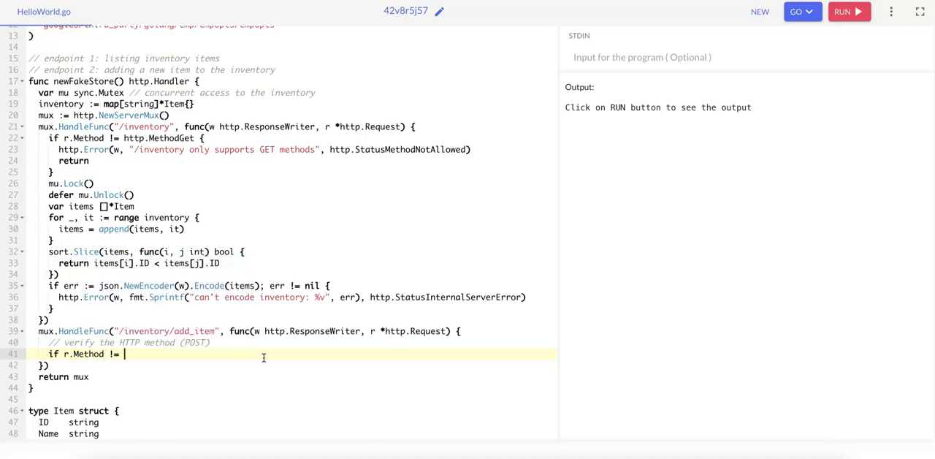
pyautogui.write('http.MethodPost {')
pyautogui.write('http.Error(')
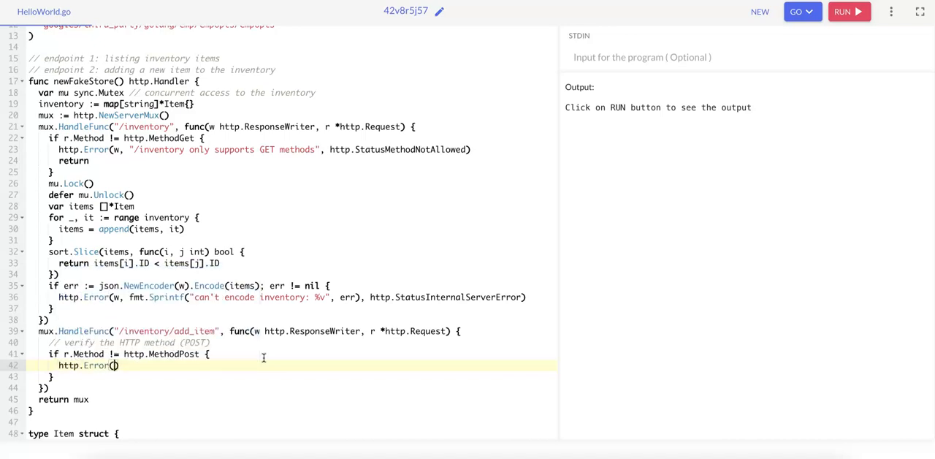
pyautogui.write('w, "')
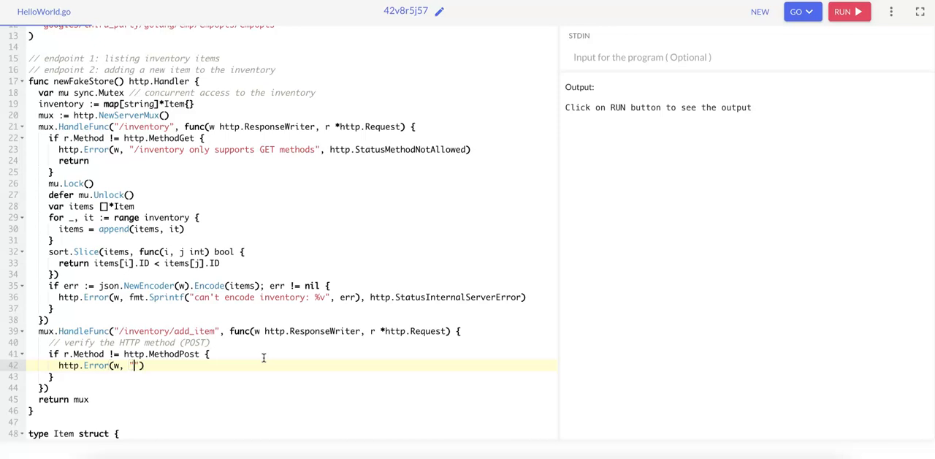
pyautogui.write('/inventory/')
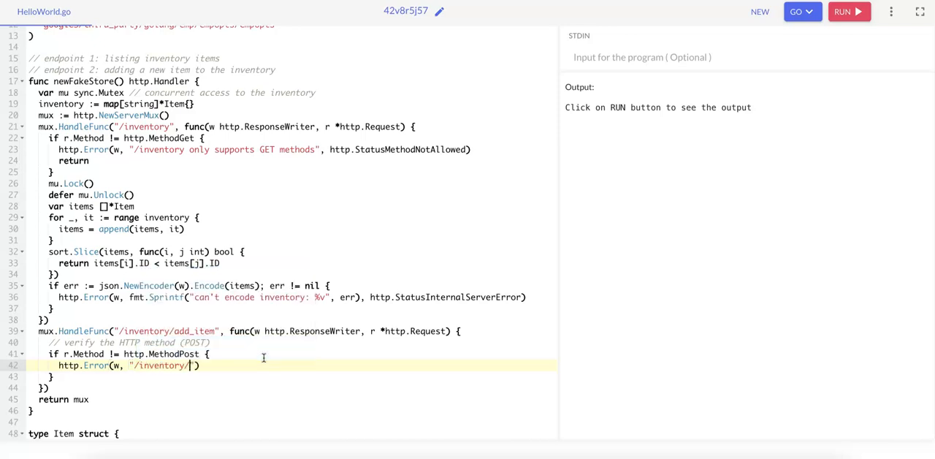
pyautogui.write('add_item supports only POST methods')
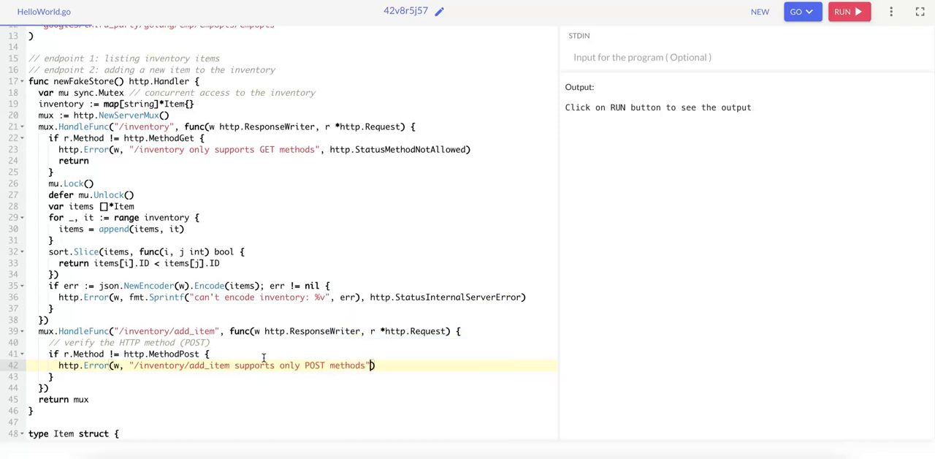
pyautogui.write(',')
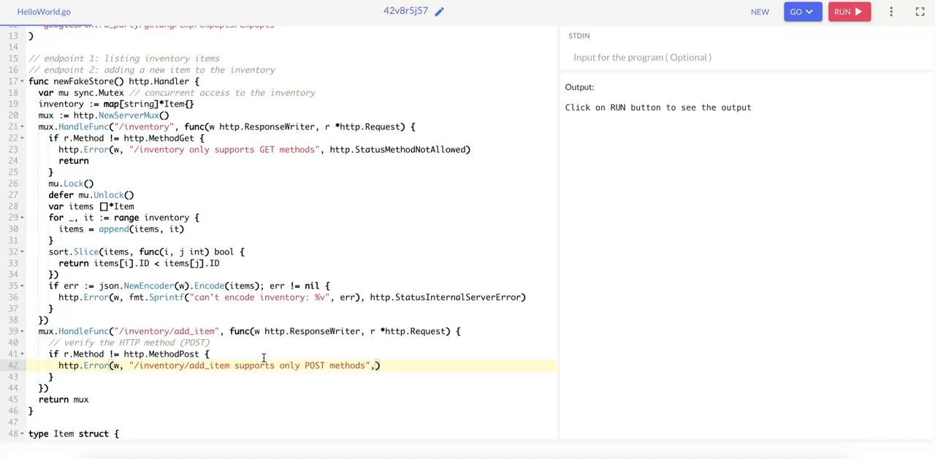
pyautogui.write('http.StatusMethodNotAllowed')
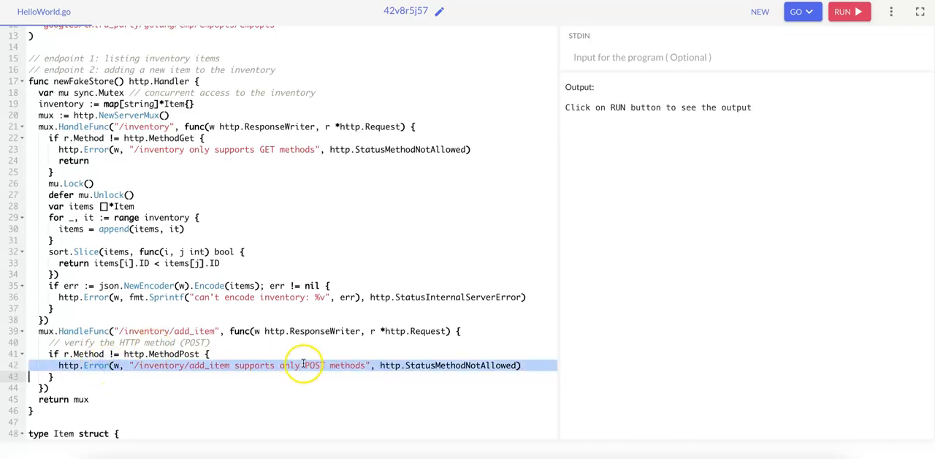
# Create item := new(Item), decode r.Body into it, and return http.Error on failure
pyautogui.doubleClick(467, 365)
pyautogui.write('return')
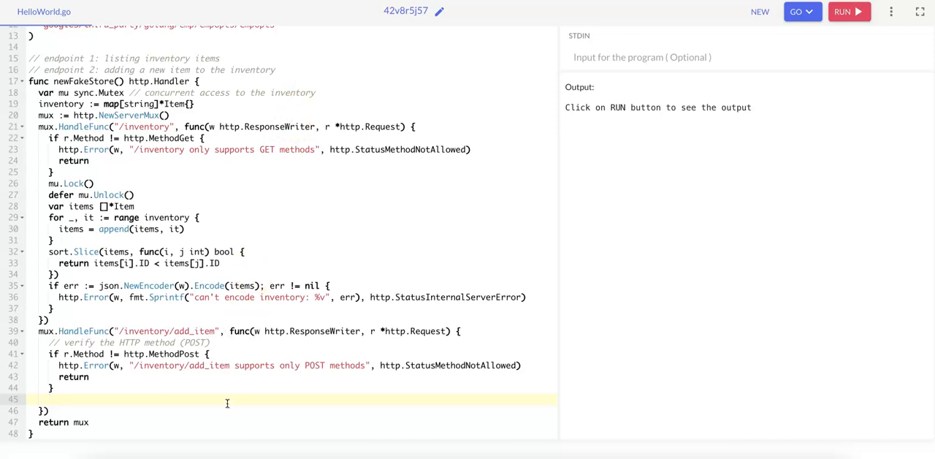
pyautogui.write('item :=')
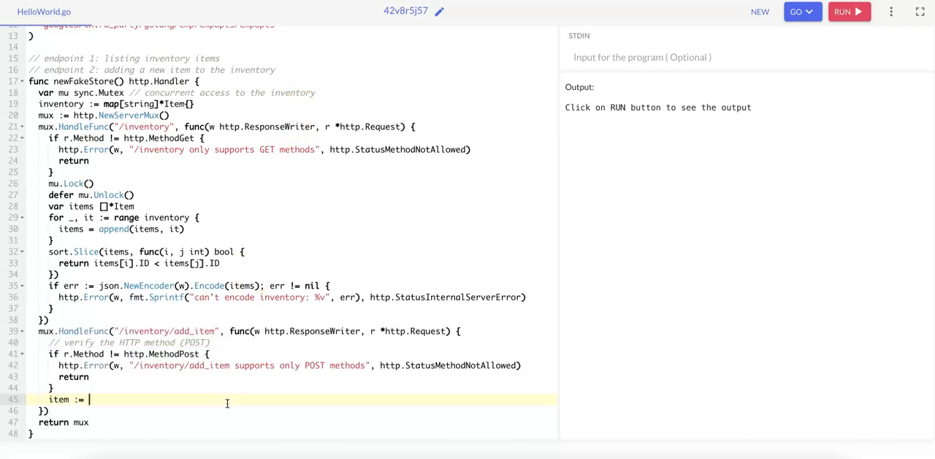
pyautogui.write('new(Item)')
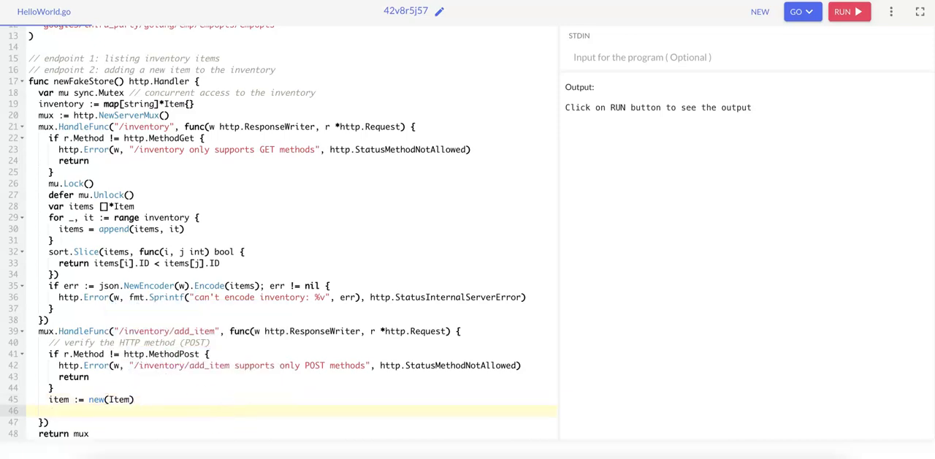
pyautogui.click(156, 411)
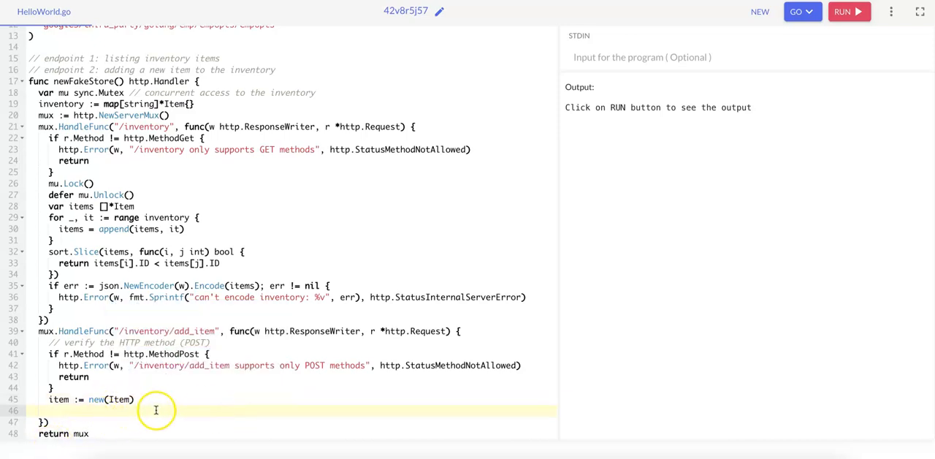
pyautogui.write('if err := json.NewDeco')
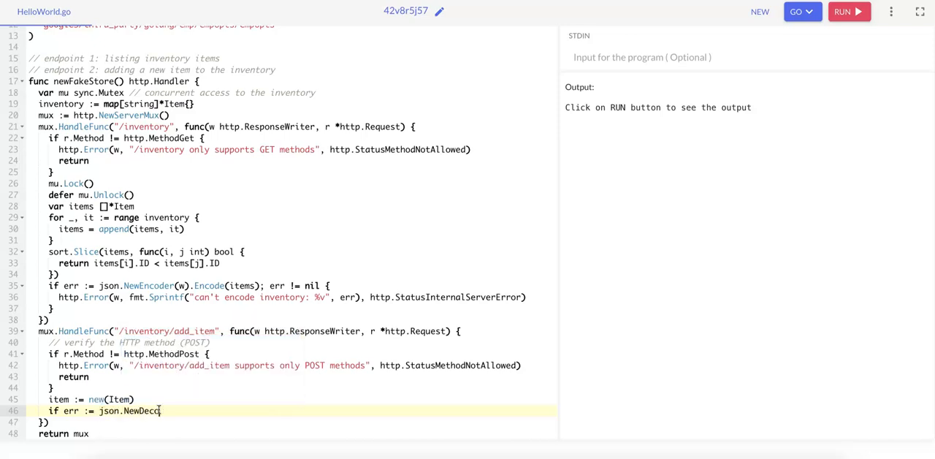
pyautogui.write('er()')
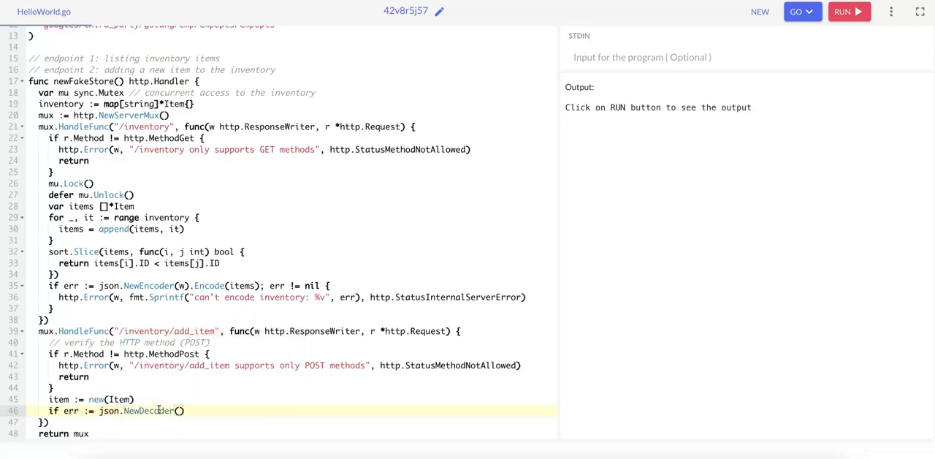
pyautogui.write('r.Body')
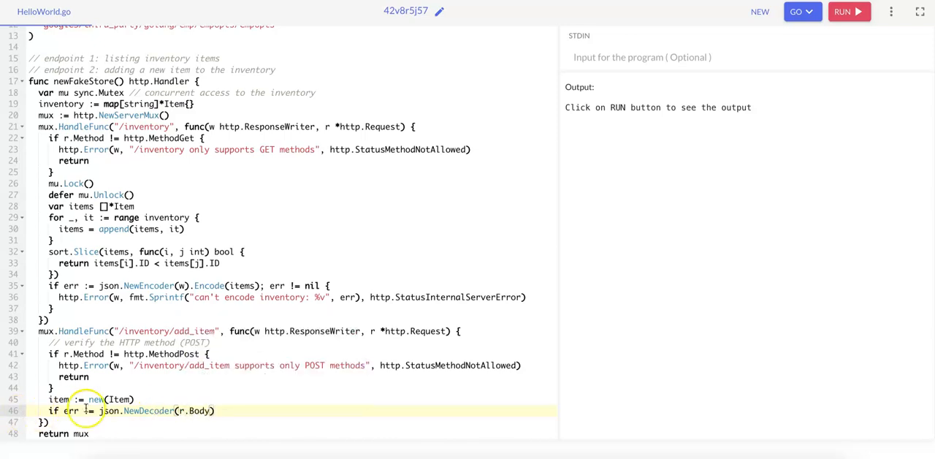
pyautogui.write('.Decode(item); err != nil {')
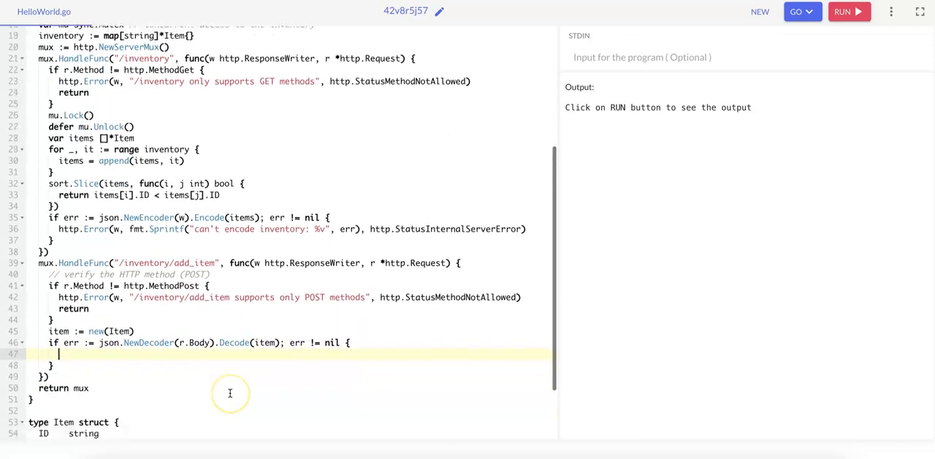
pyautogui.write('http.Error(w, err.Error(), http.StatusBadRequest')
pyautogui.write('return')
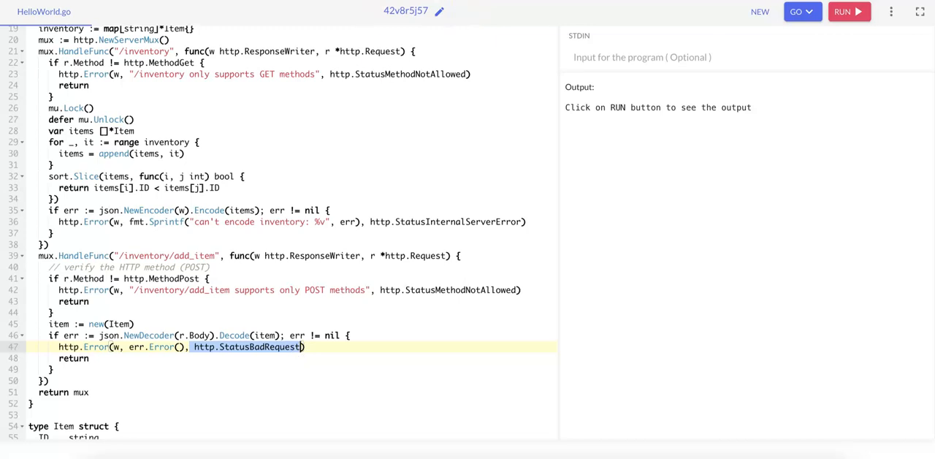
pyautogui.moveTo(356, 119)
pyautogui.write('mu')
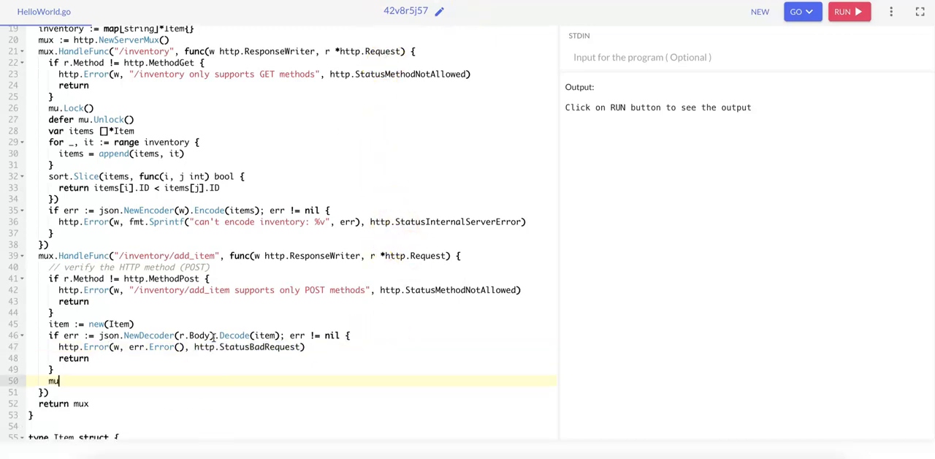
# Lock mu with deferred Unlock and return StatusPreconditionFailed if inventory[item.ID] exists
pyautogui.write('.Lock()')
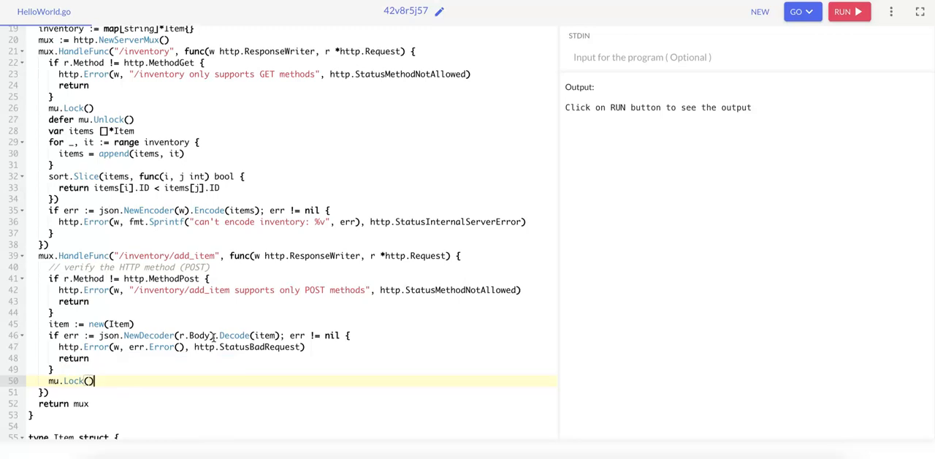
pyautogui.write('defer mu.U')
pyautogui.write('if _')
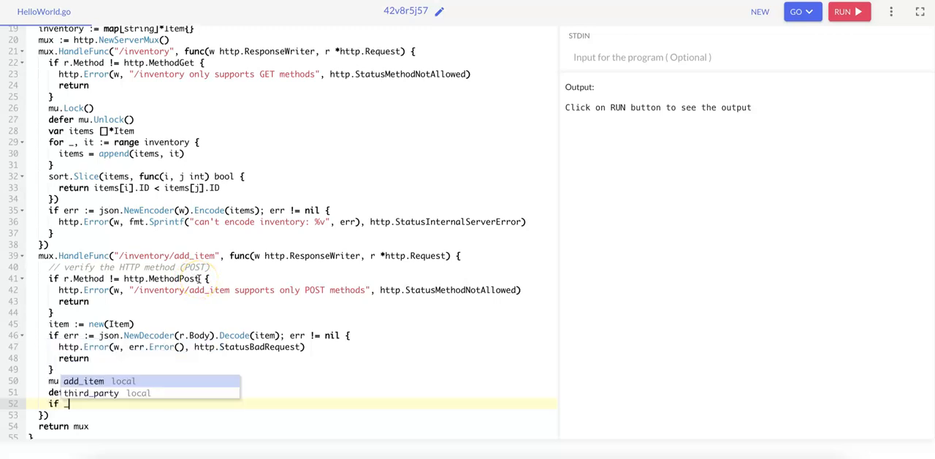
pyautogui.write('inventory[item.')
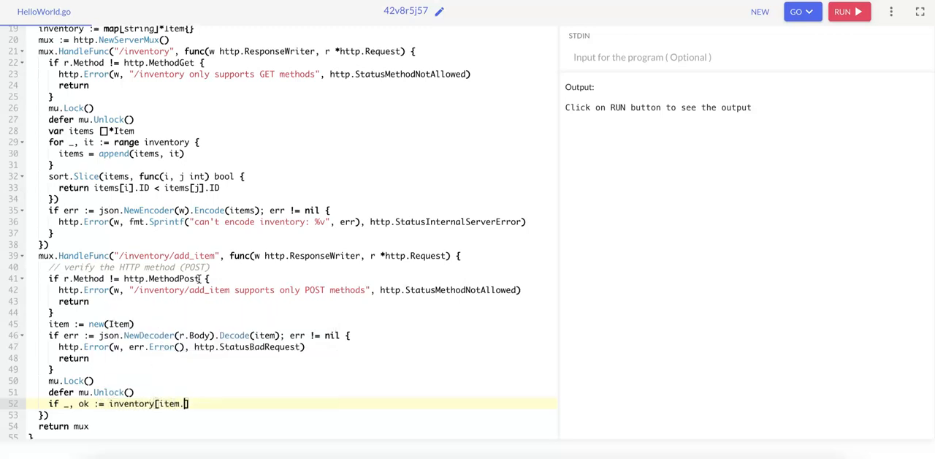
pyautogui.write('ID]; ok { // duplicate item because i')
pyautogui.write('http.Error(w, "')
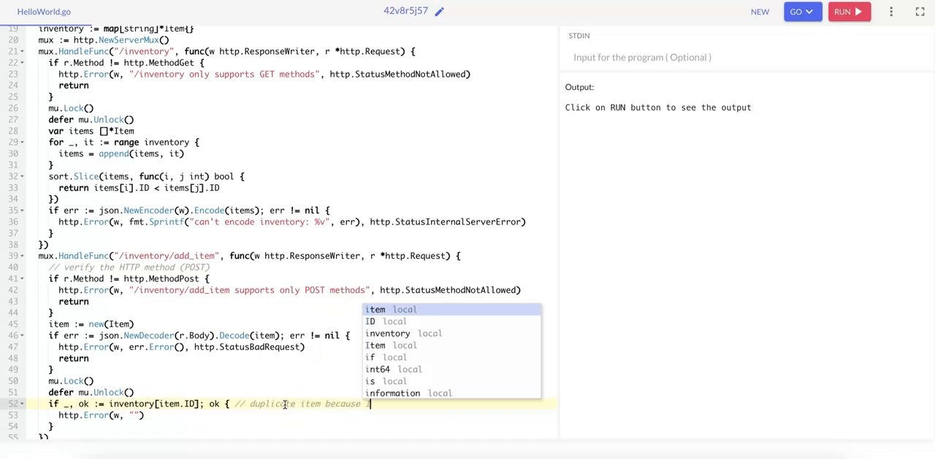
pyautogui.write('D already exists')
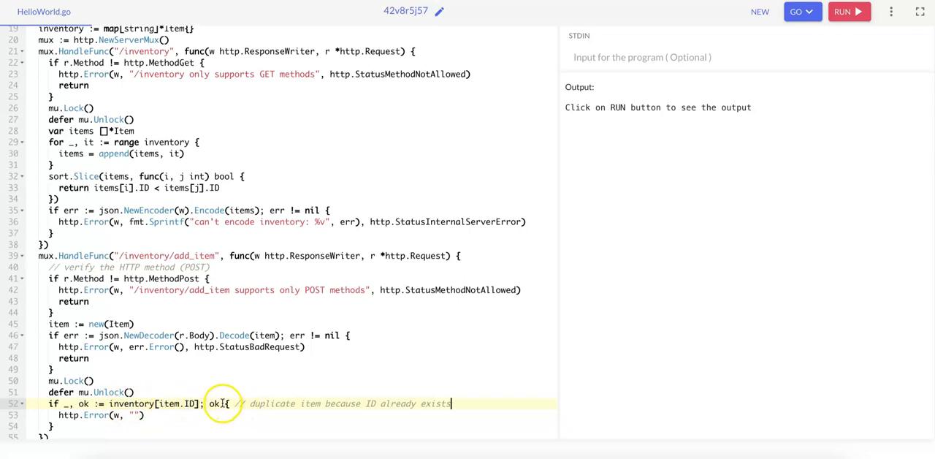
pyautogui.moveTo(196, 417)
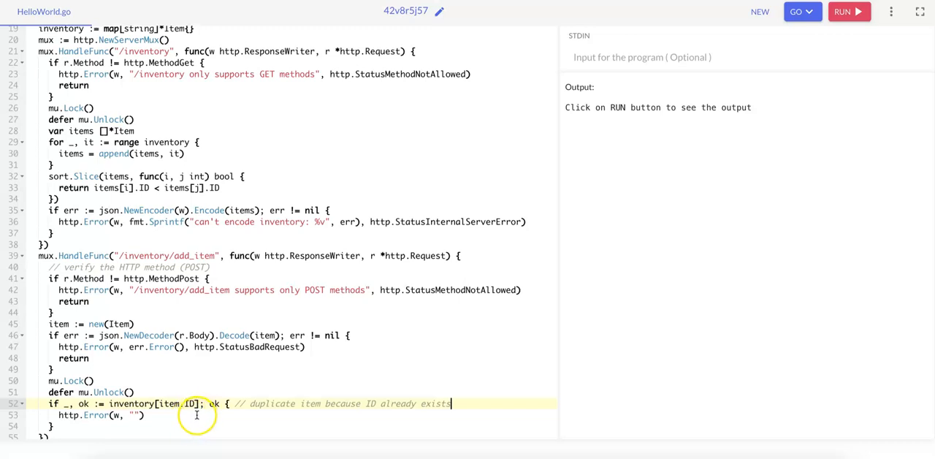
pyautogui.moveTo(194, 387)
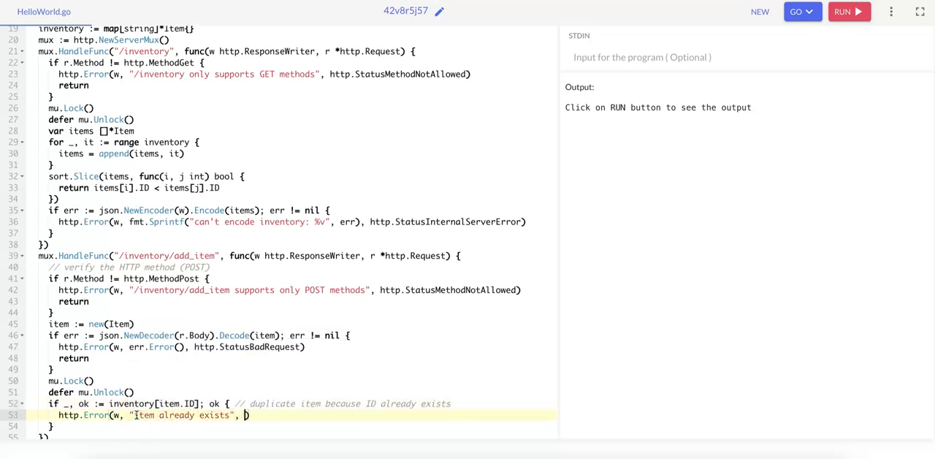
pyautogui.write('http.StatusPreconditionFailed)')
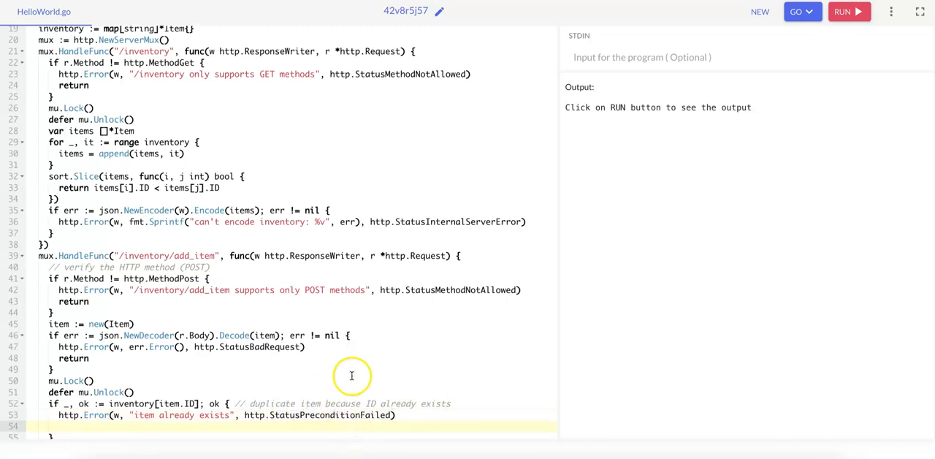
pyautogui.scroll(-3)
pyautogui.write('return')
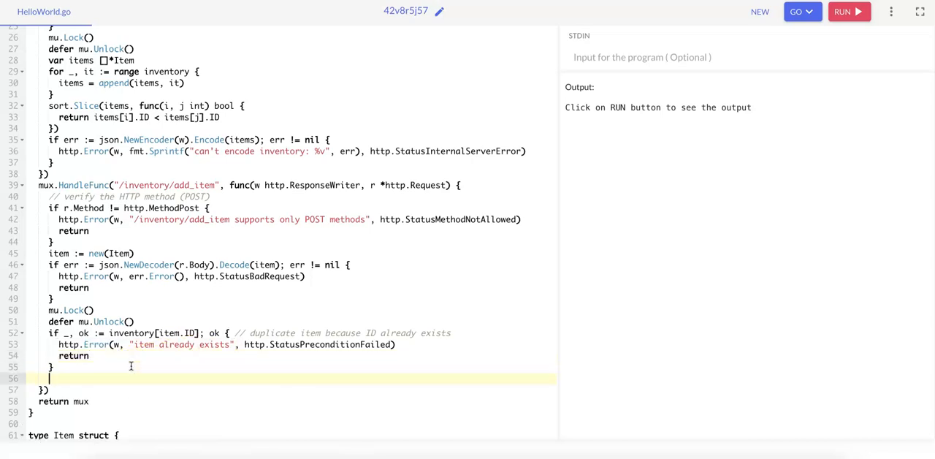
pyautogui.moveTo(156, 362)
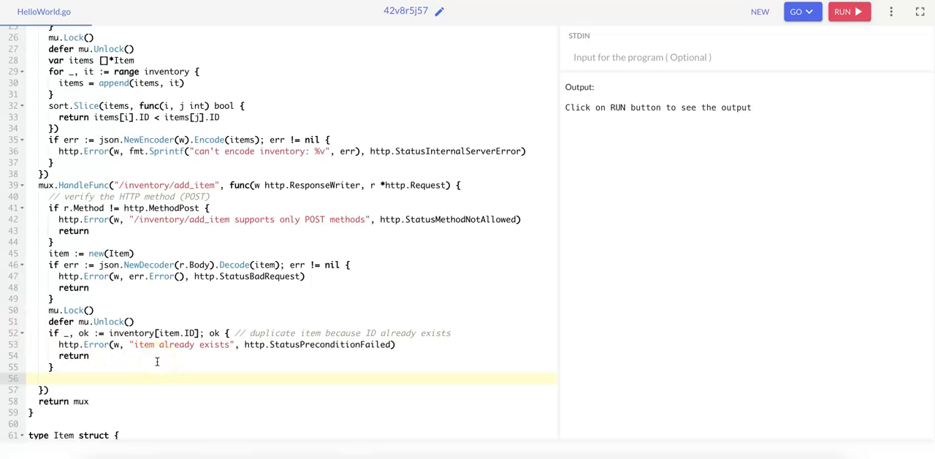
# Add inventory[item.ID] = item, then review it and the return mux line
pyautogui.write('inventory[item.ID] = item')
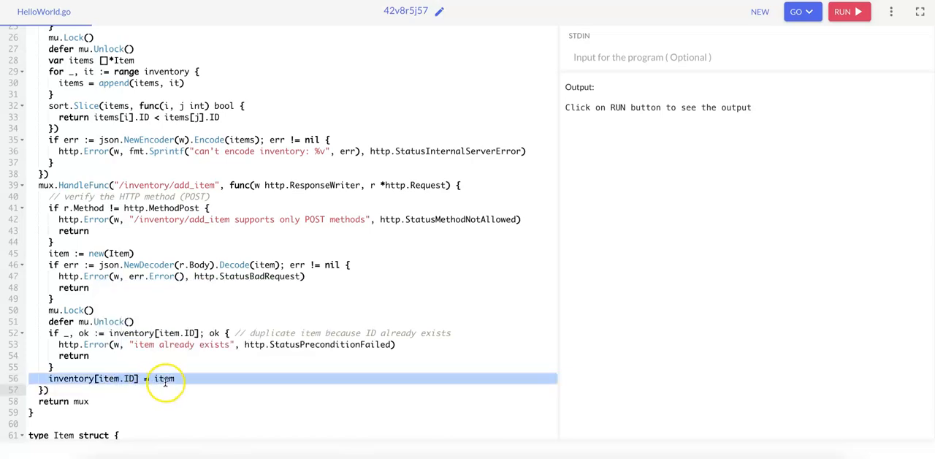
pyautogui.click(175, 380)
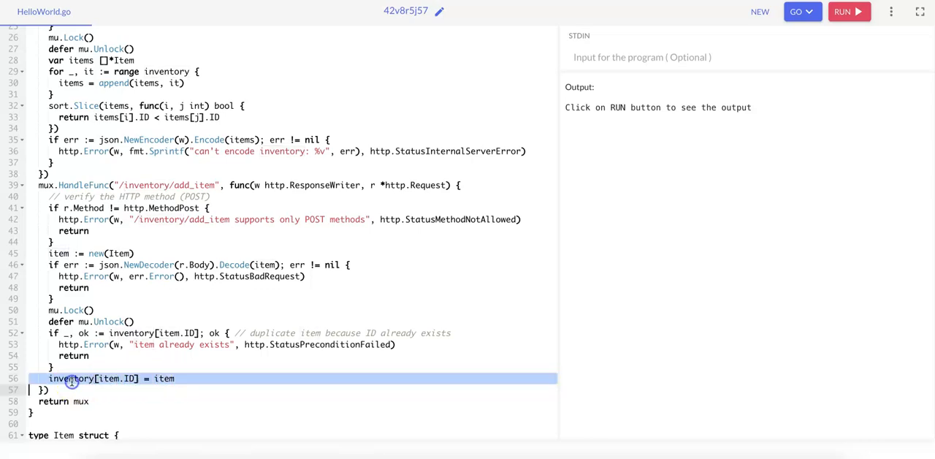
pyautogui.click(66, 401)
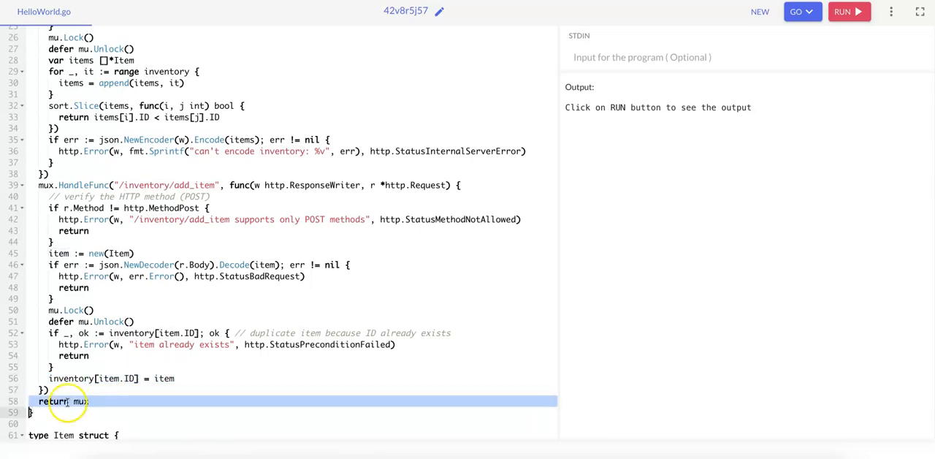